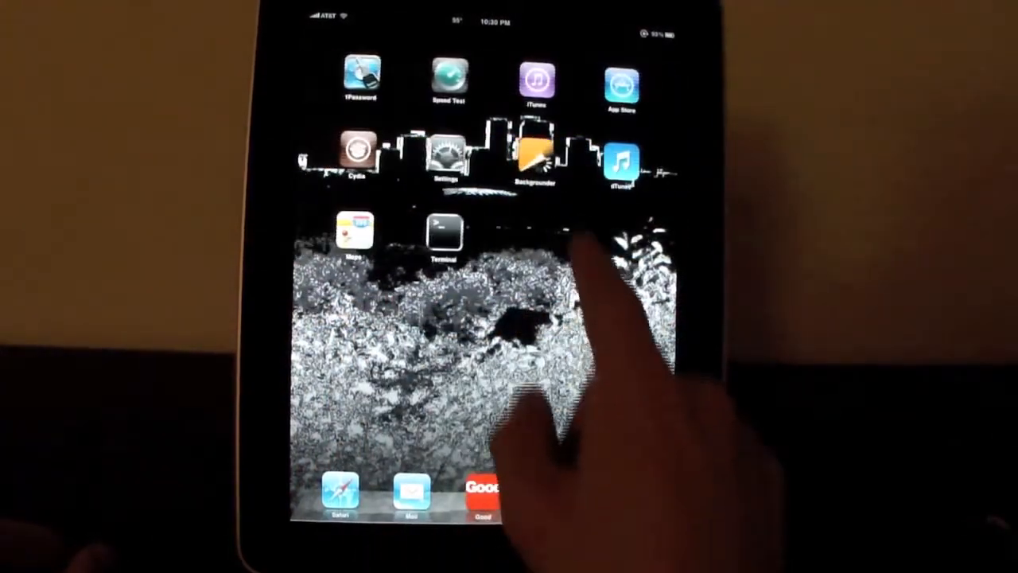
Step: Launch Safari from the dock to show the Tech-Recipes list of iPad articles
left_click(533, 155)
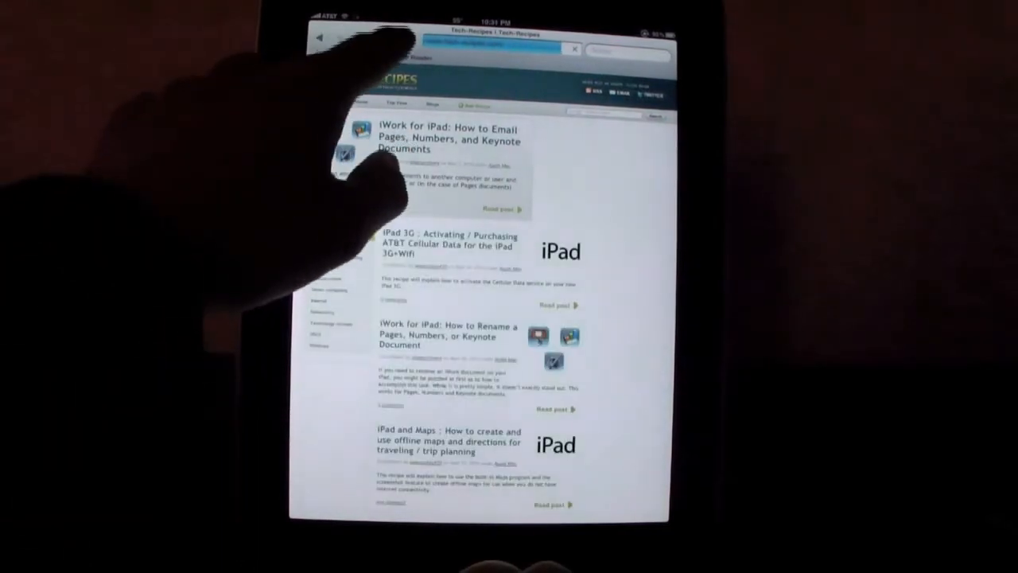
Step: Check in Pandora that the Classic Rock station still plays after leaving Safari
left_click(387, 39)
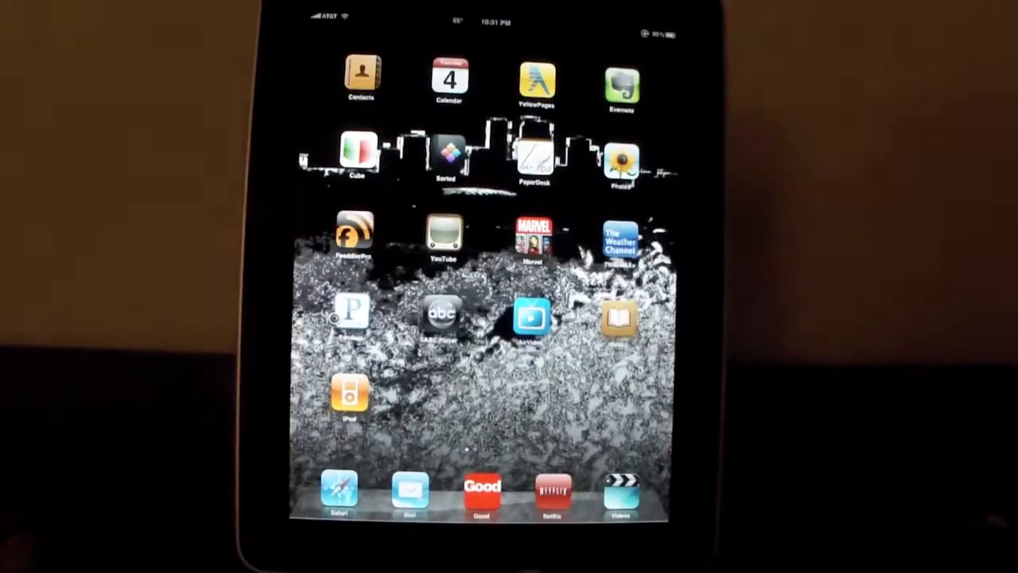
left_click(350, 310)
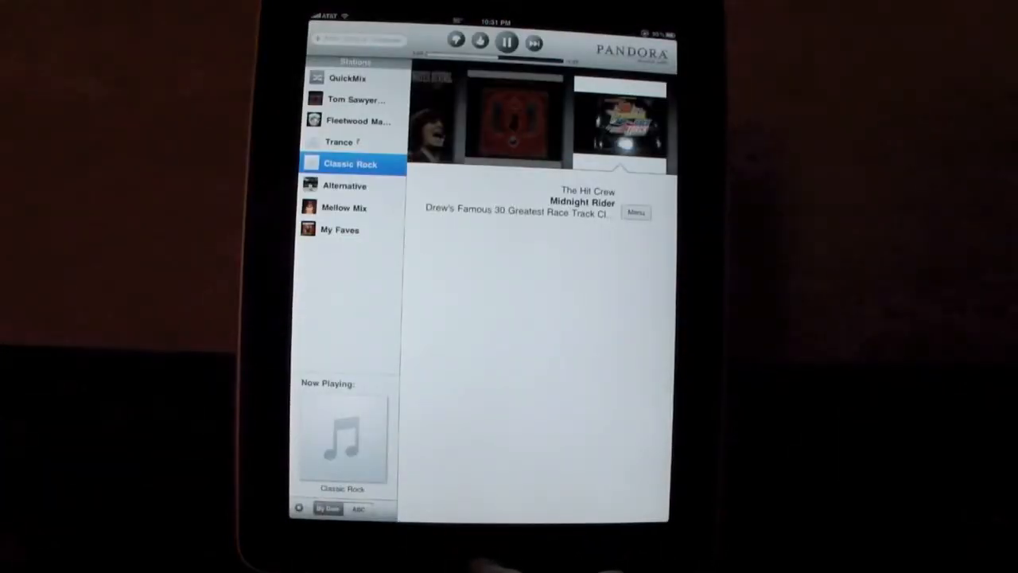
key("home")
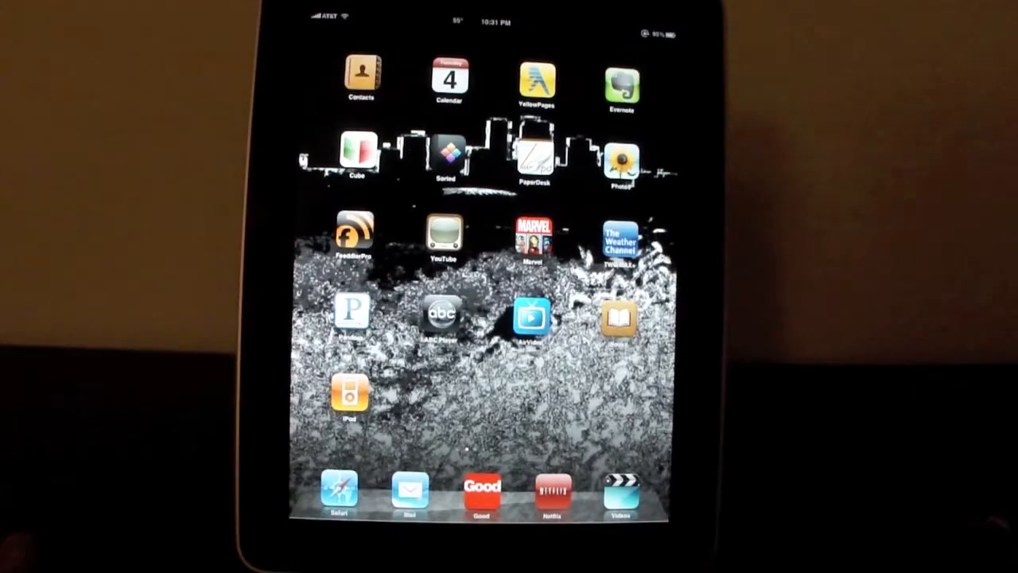
Step: Show the Weather Icon extension options in Settings, scrolled to Use Local Time
scroll("left", 3)
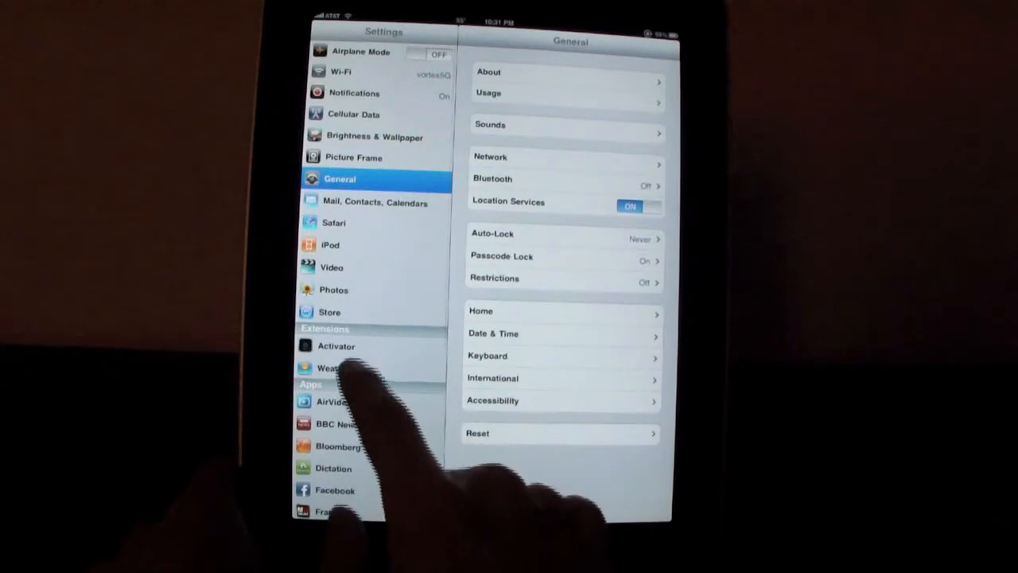
left_click(343, 368)
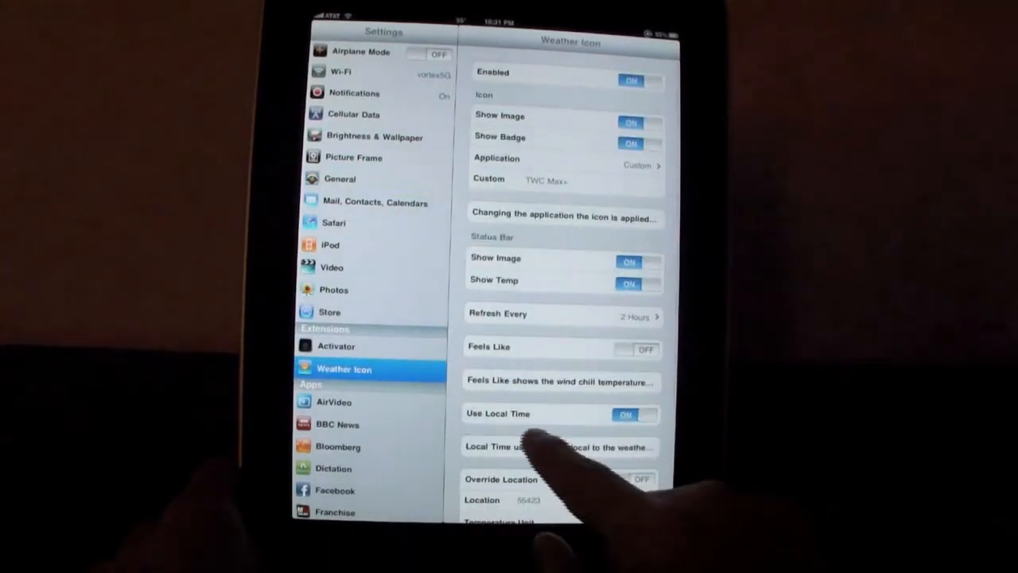
scroll("up", 3)
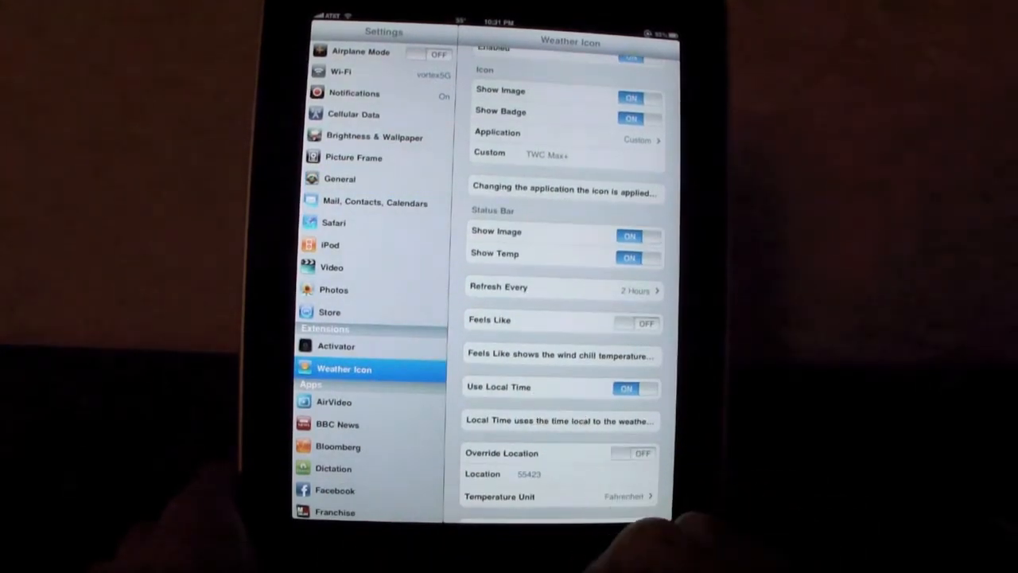